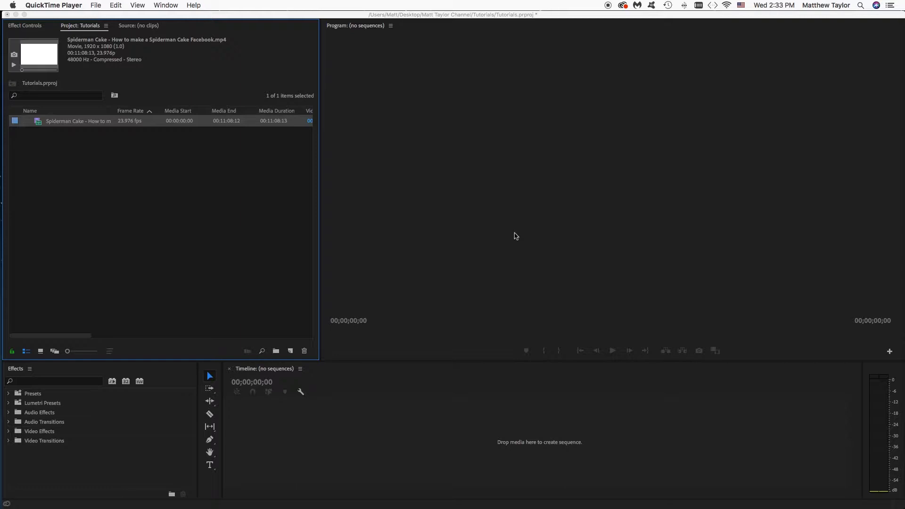
pyautogui.moveTo(420, 255)
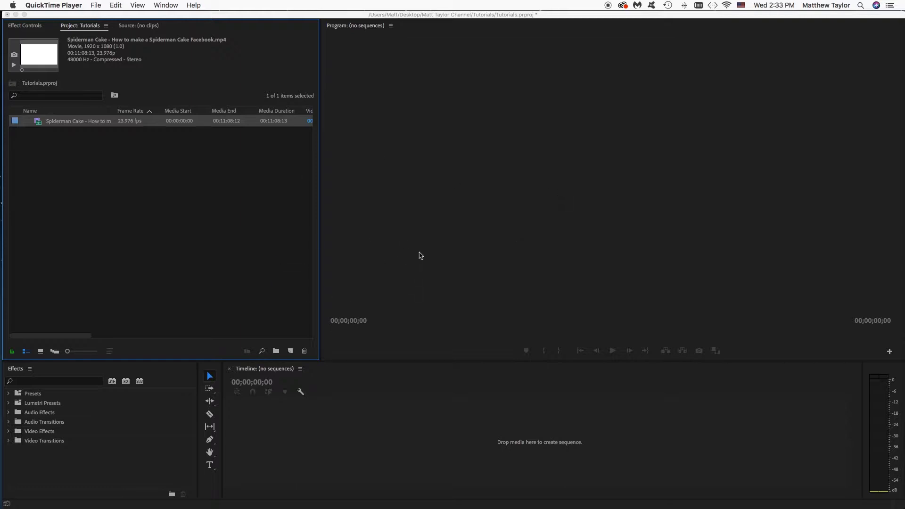
pyautogui.moveTo(251, 228)
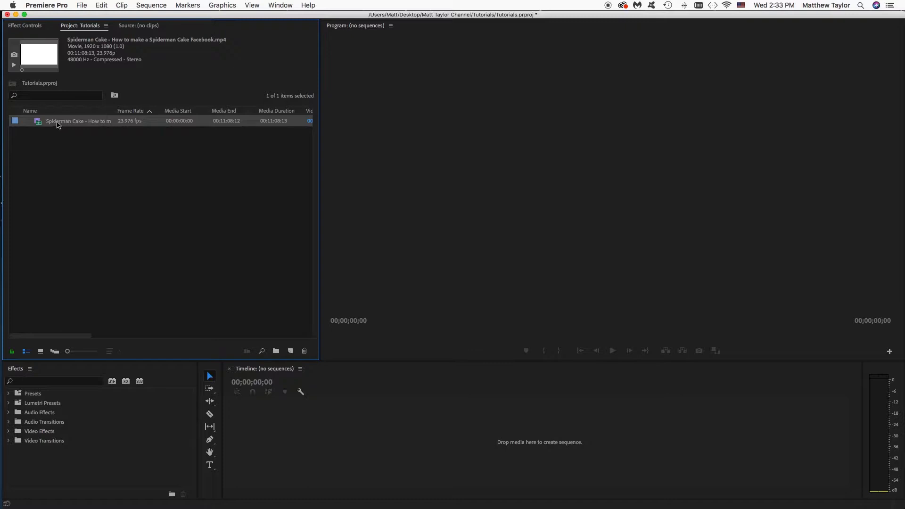
pyautogui.moveTo(57, 121)
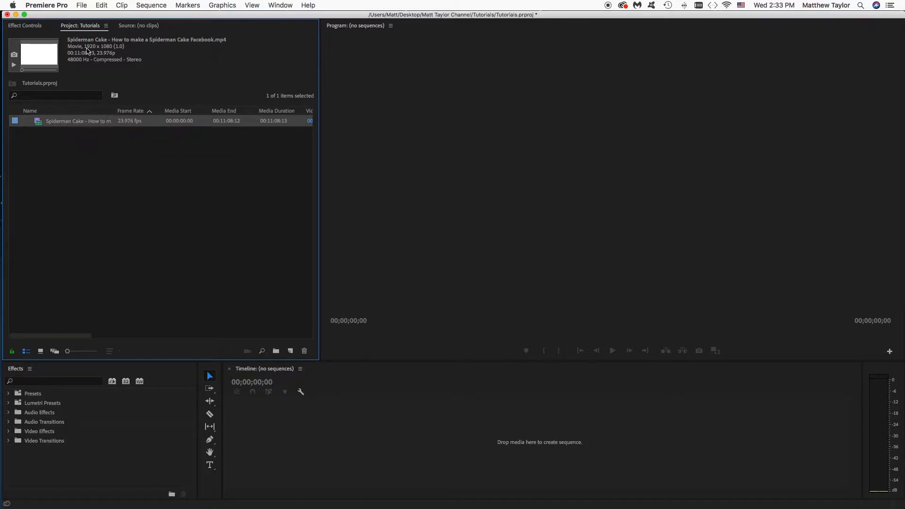
pyautogui.moveTo(124, 52)
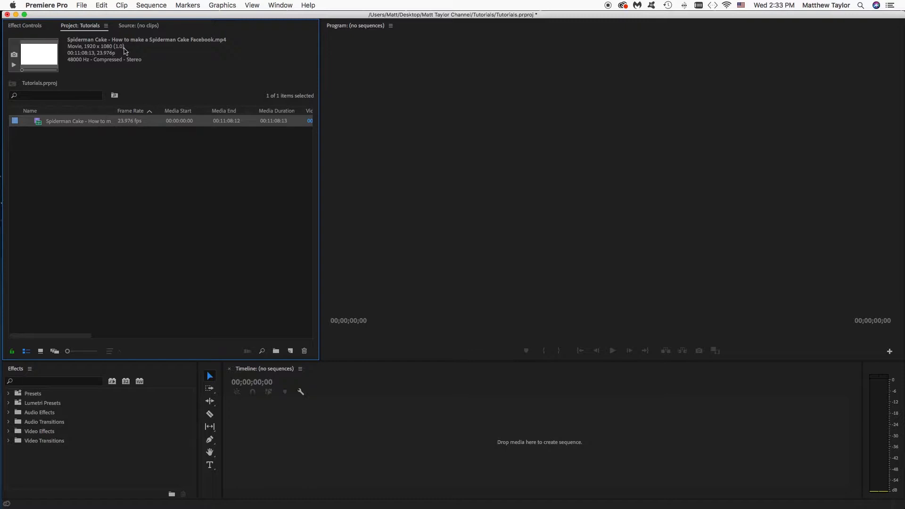
# - Reselect the Spiderman Cake clip and begin a new sequence using the DSLR 1080p24 preset
pyautogui.click(89, 149)
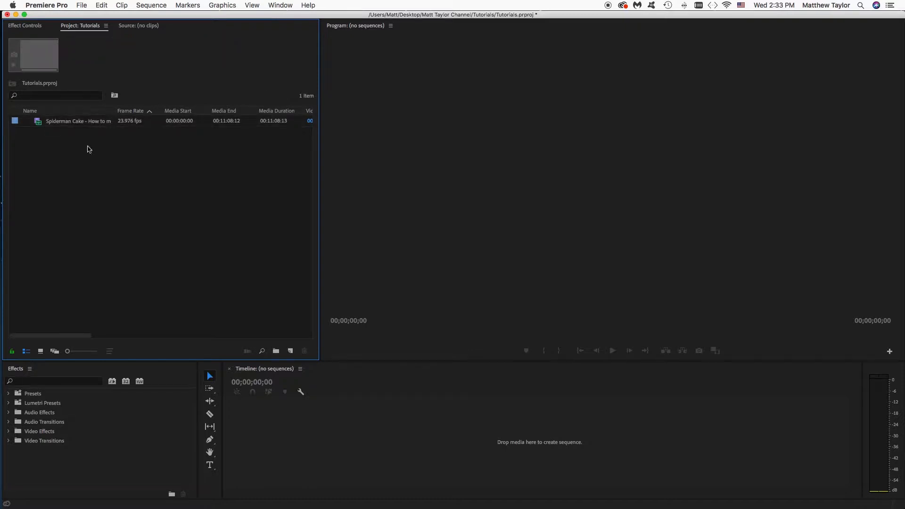
pyautogui.click(78, 121)
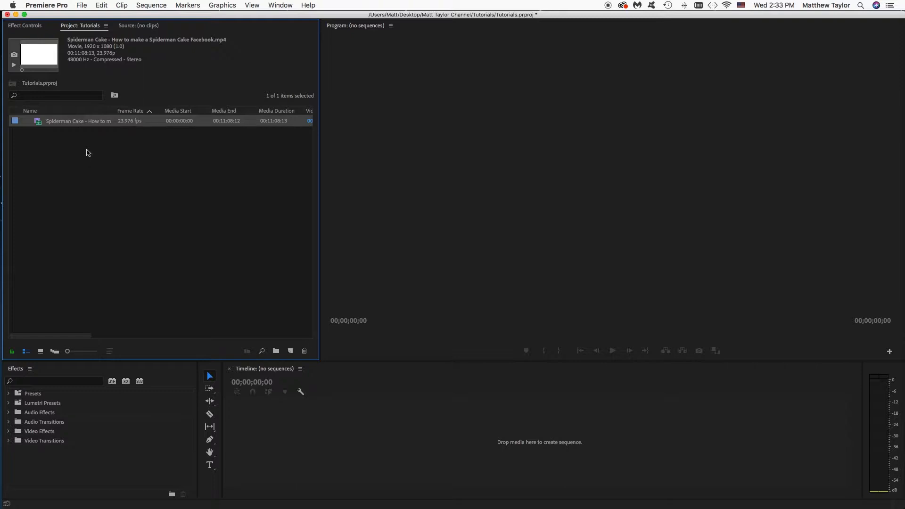
pyautogui.moveTo(72, 127)
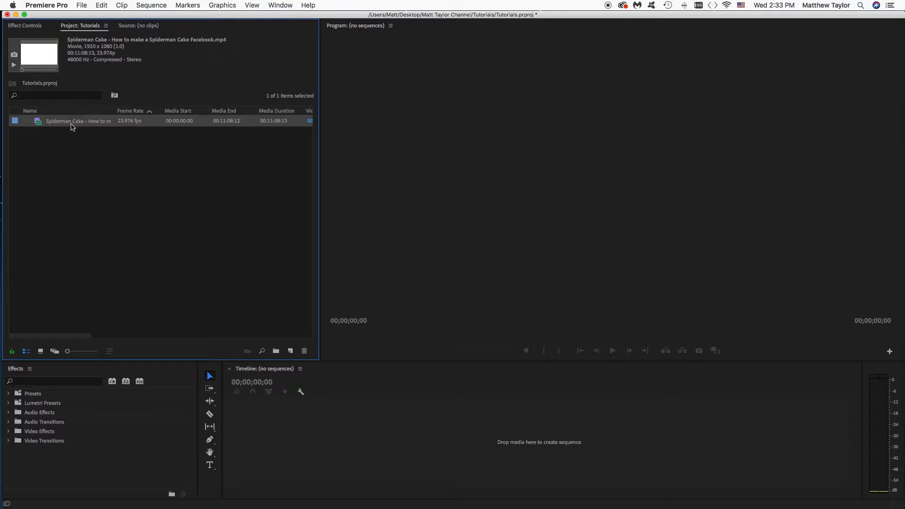
pyautogui.rightClick(72, 121)
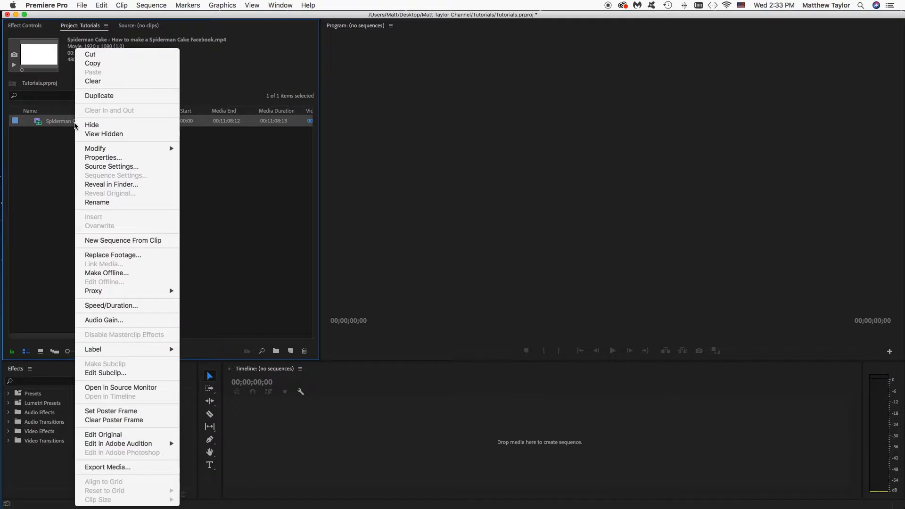
pyautogui.moveTo(123, 240)
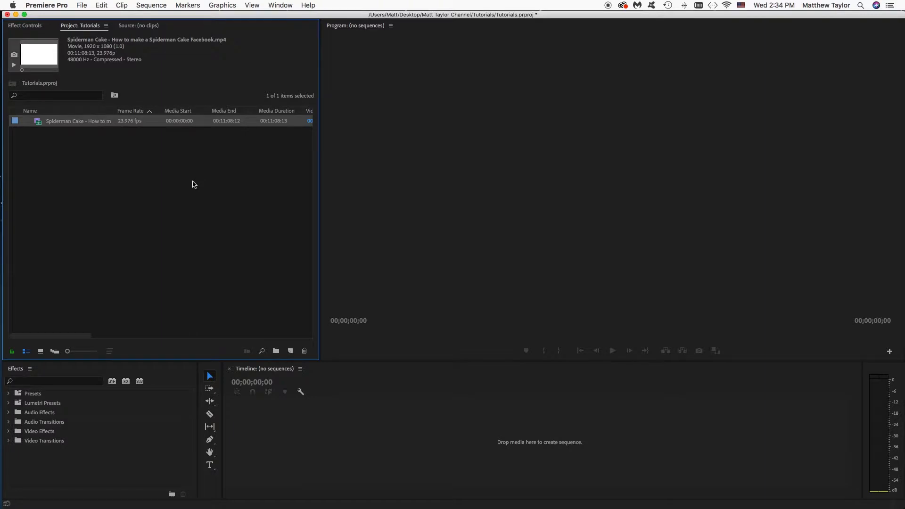
pyautogui.moveTo(179, 182)
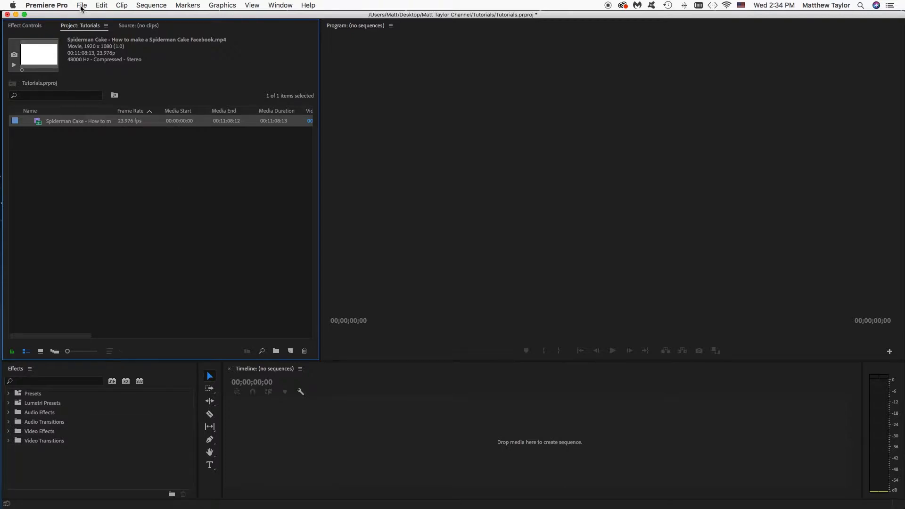
pyautogui.click(81, 5)
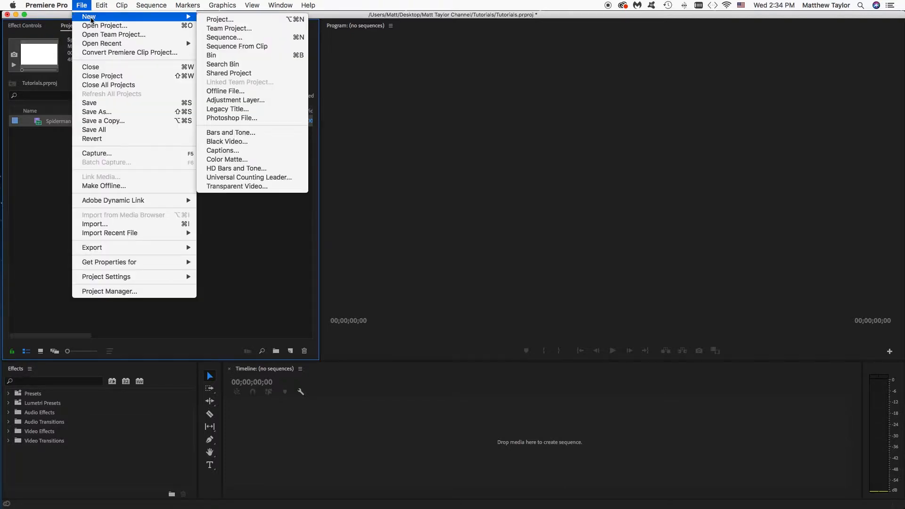
pyautogui.moveTo(224, 37)
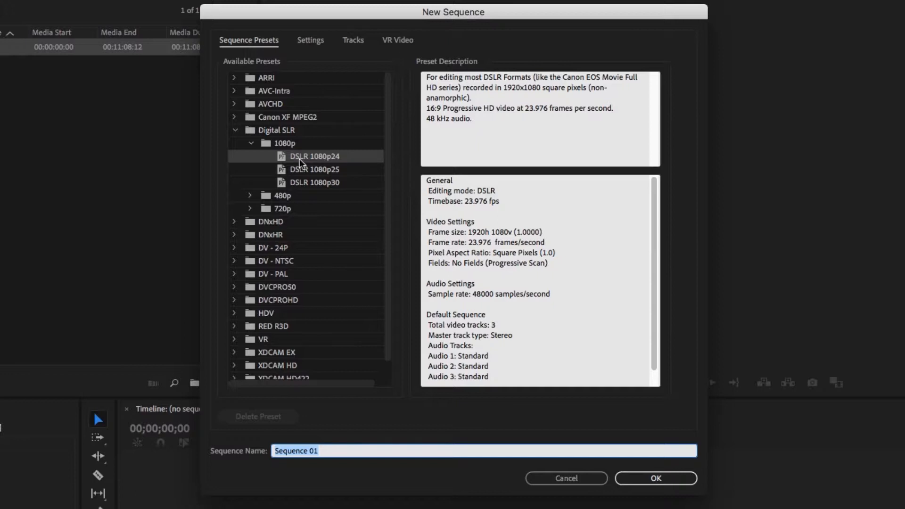
pyautogui.moveTo(305, 161)
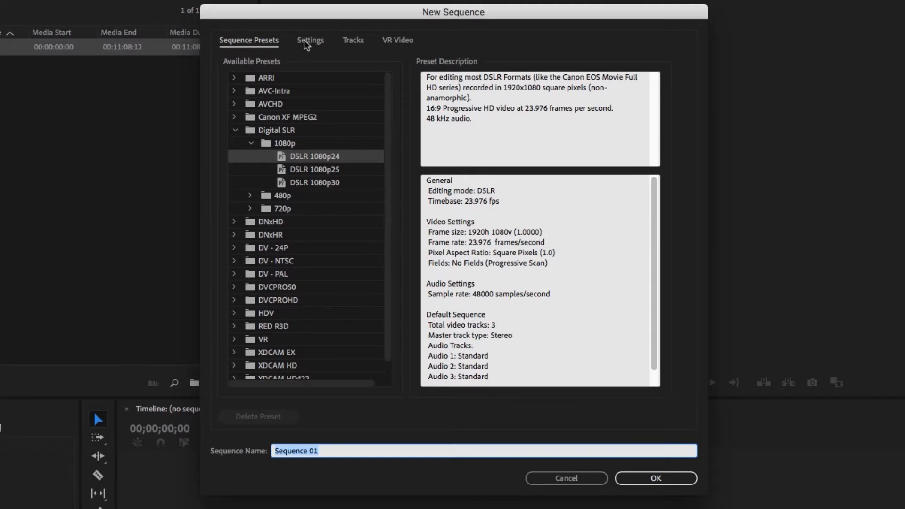
# - Set the sequence to DSLR mode, 1080 x 1080 square pixels at 23.976 fps
pyautogui.click(311, 40)
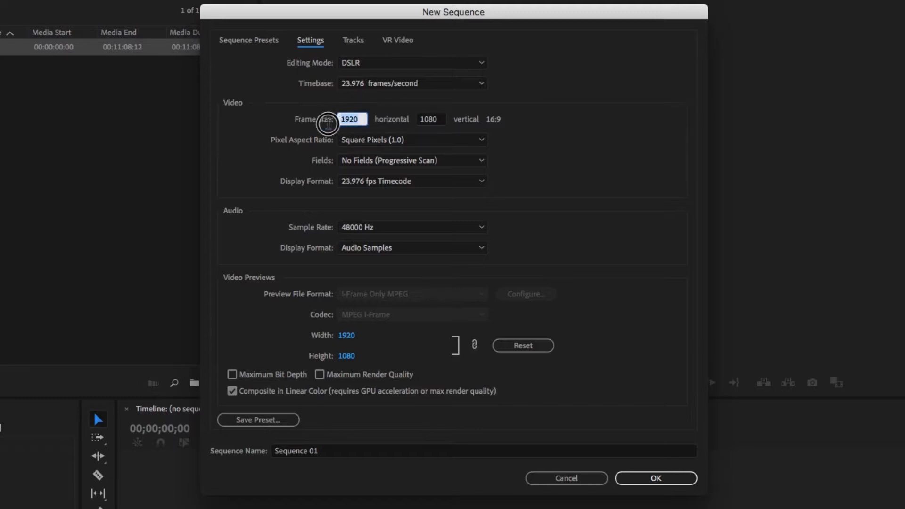
pyautogui.write('10')
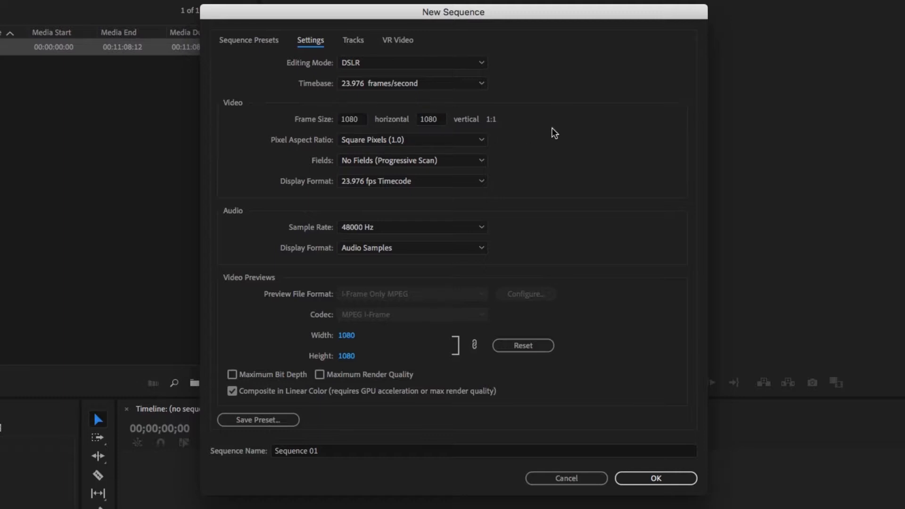
pyautogui.moveTo(493, 132)
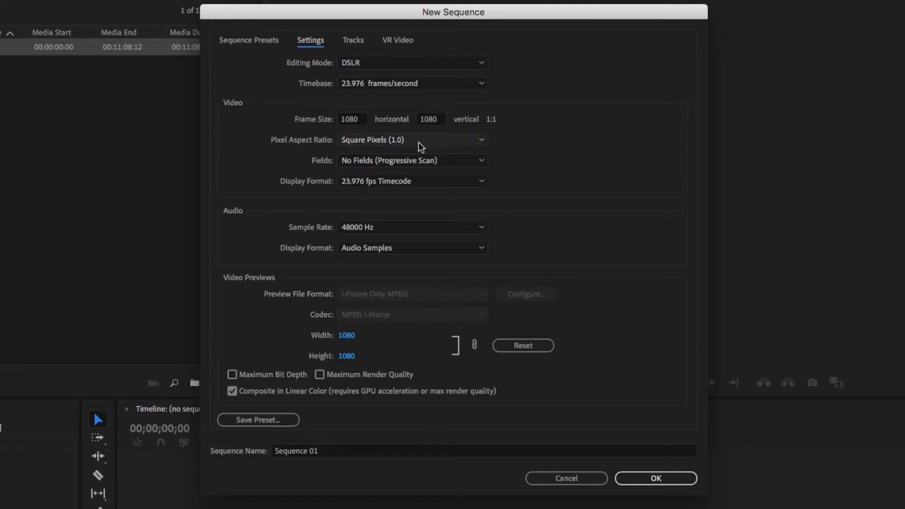
pyautogui.moveTo(416, 148)
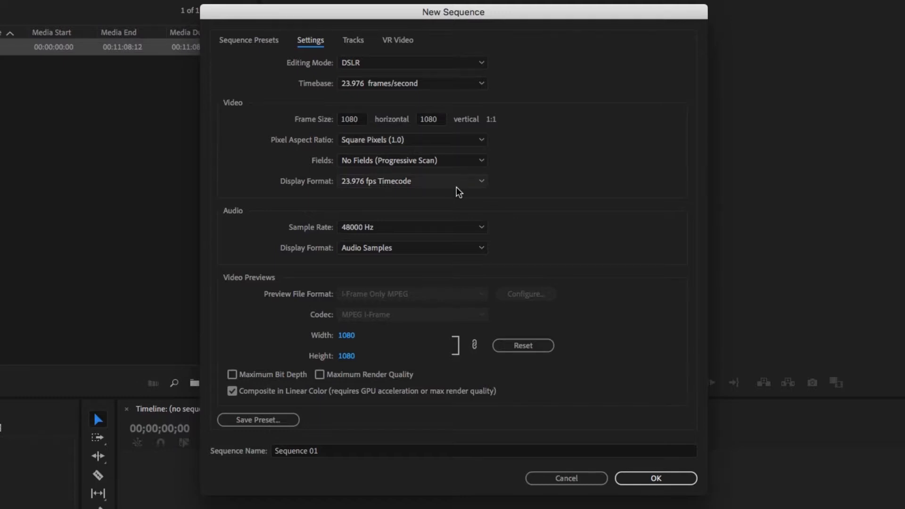
pyautogui.moveTo(428, 168)
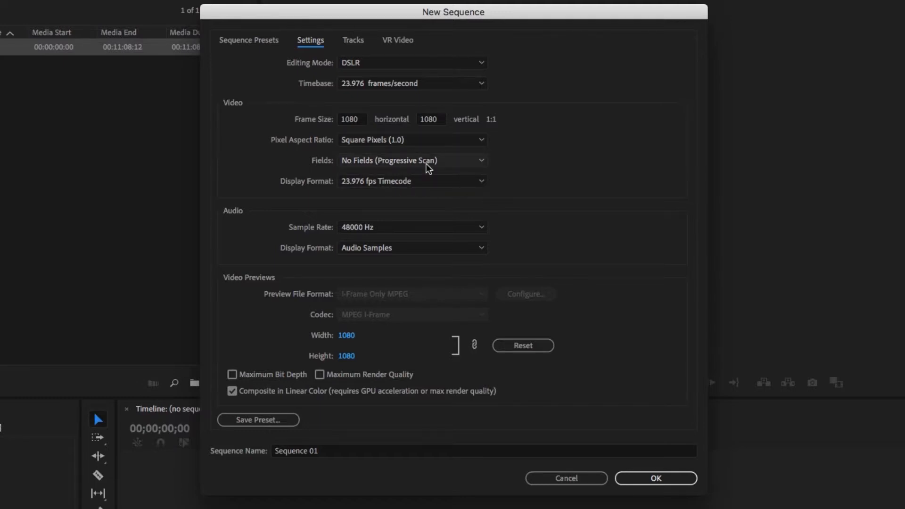
pyautogui.moveTo(460, 206)
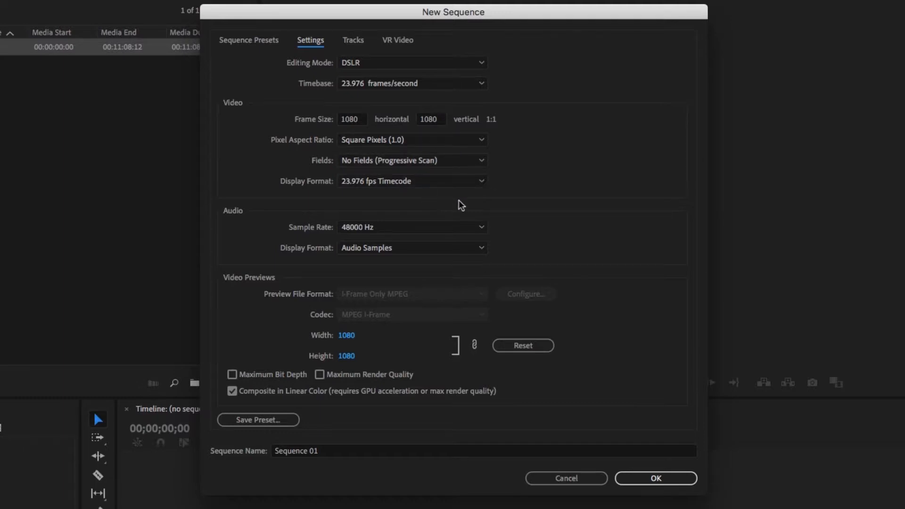
pyautogui.moveTo(569, 243)
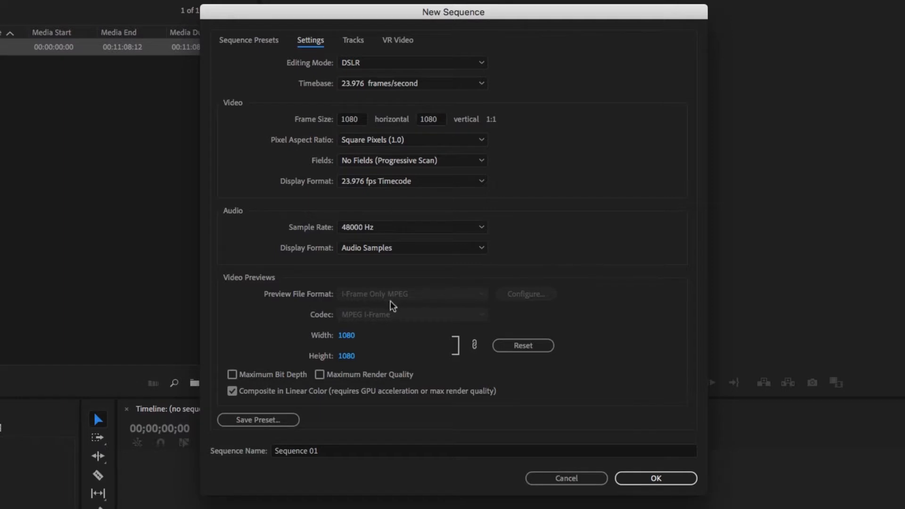
pyautogui.moveTo(384, 336)
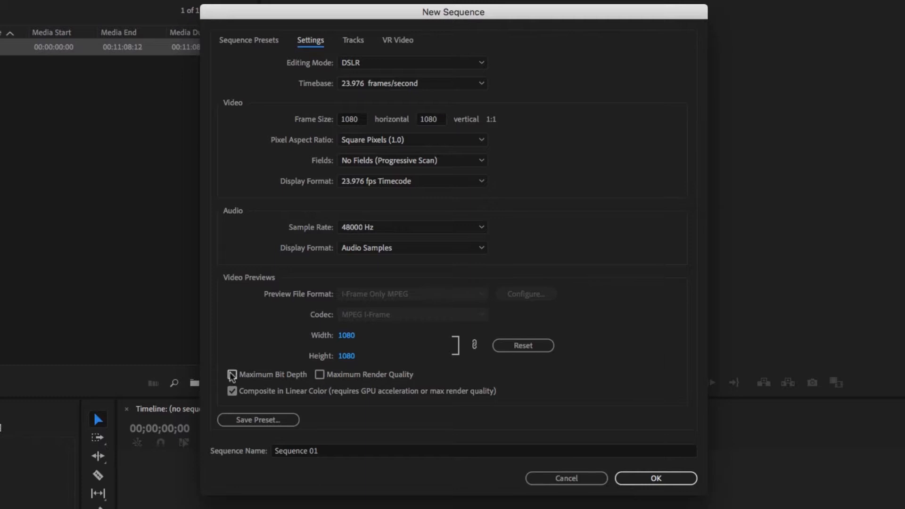
pyautogui.click(232, 374)
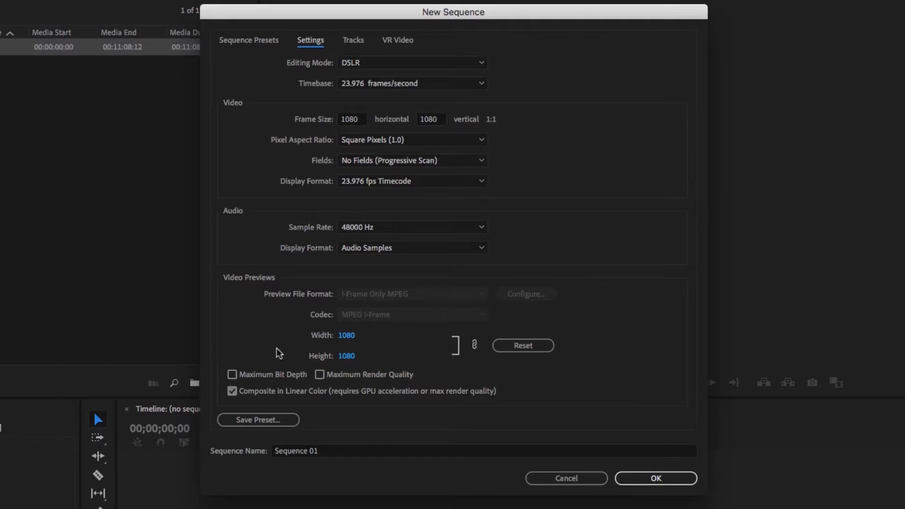
pyautogui.moveTo(324, 457)
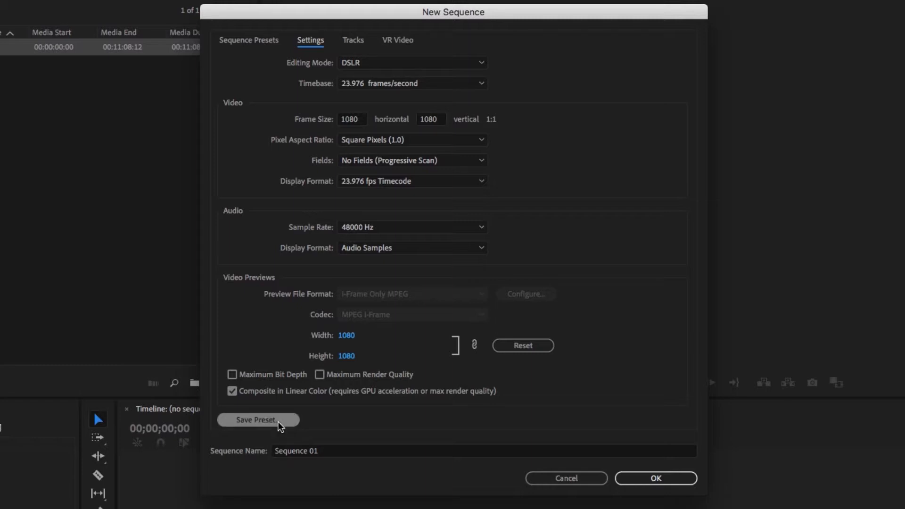
# - Save these sequence settings as a custom preset named 'Square 1080x1080'
pyautogui.click(258, 419)
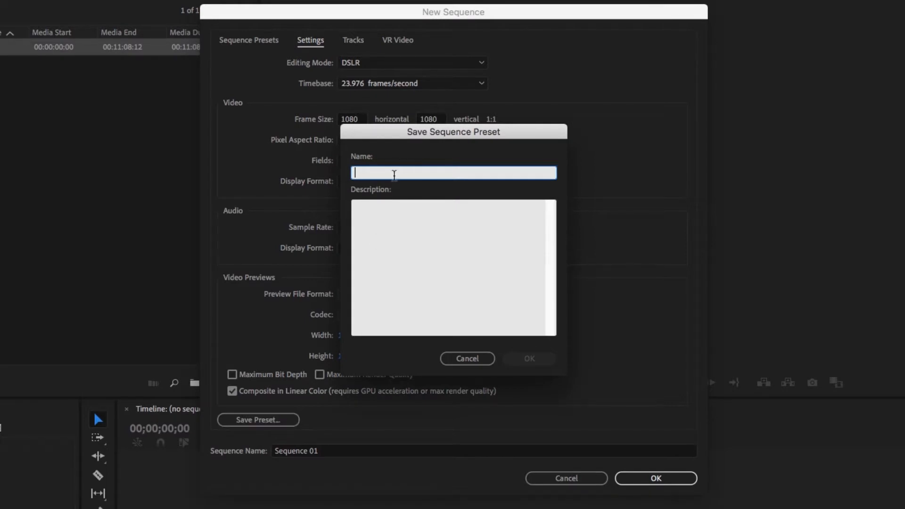
pyautogui.write('Square 1080x1080')
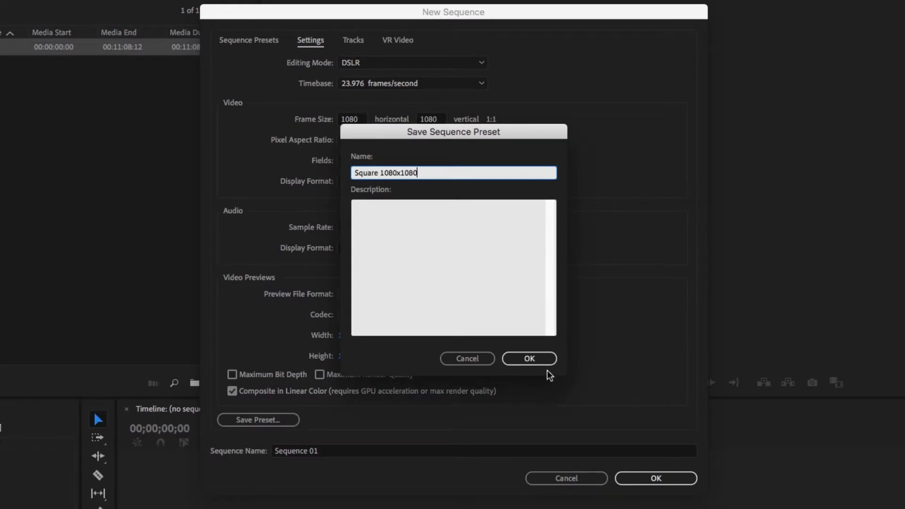
pyautogui.click(527, 358)
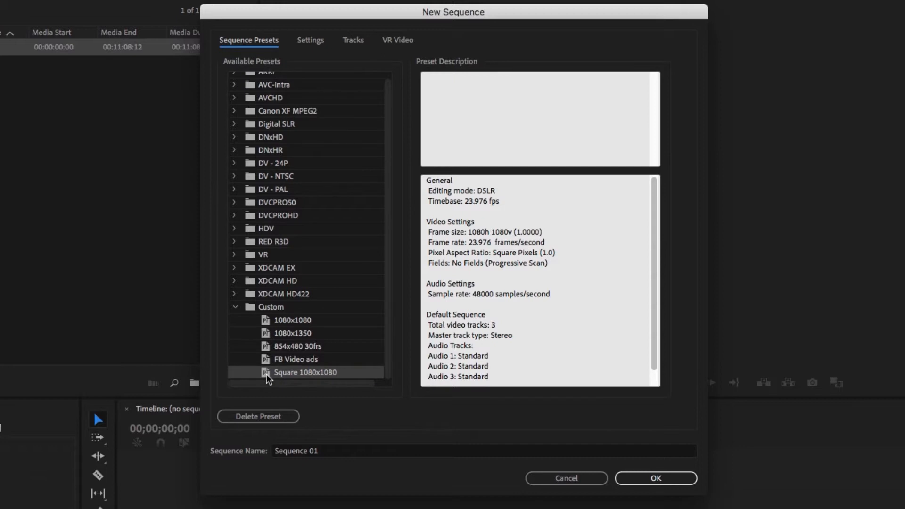
pyautogui.moveTo(267, 378)
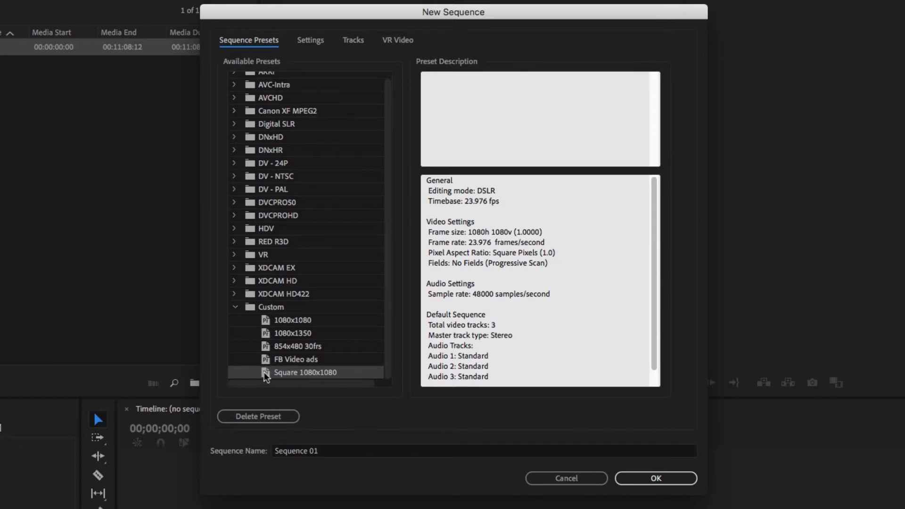
pyautogui.moveTo(266, 323)
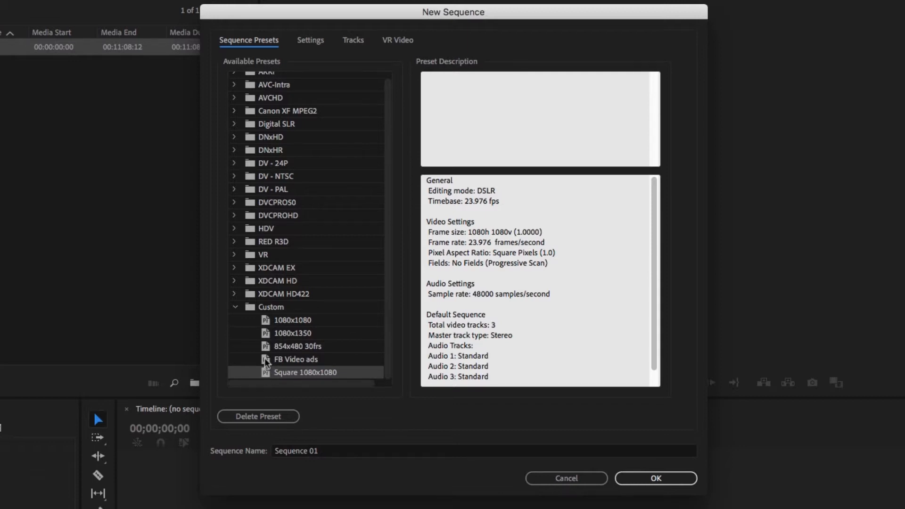
pyautogui.moveTo(266, 373)
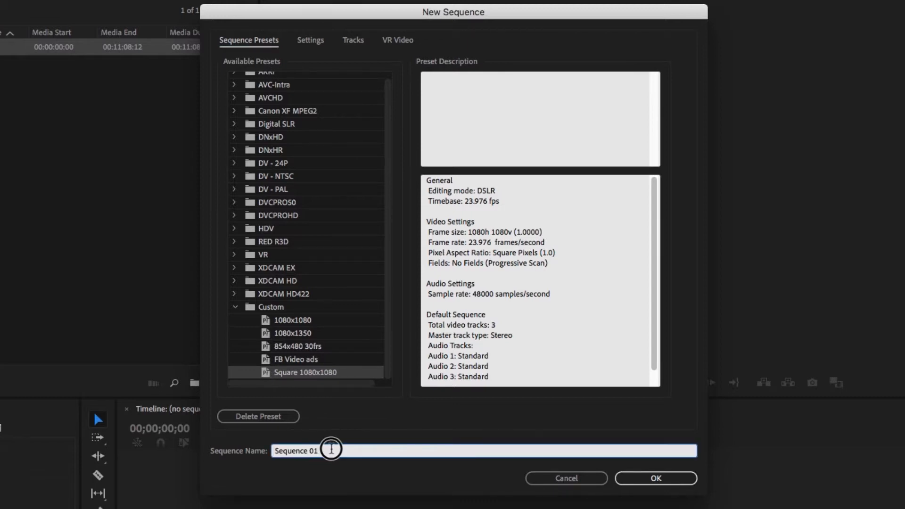
# - Create the 'Spiderman Cake Video 1080x1080 Facebook Instagram' sequence from the Square 1080x1080 preset
pyautogui.write('S')
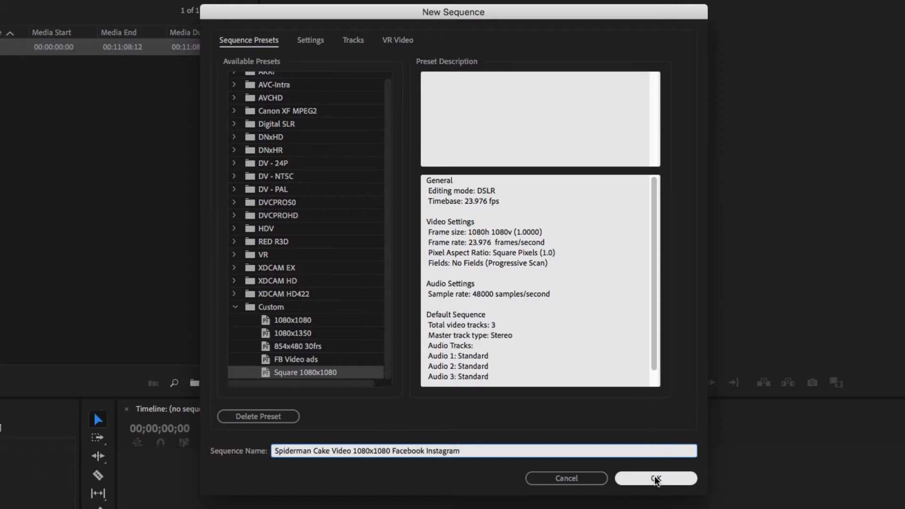
pyautogui.click(655, 477)
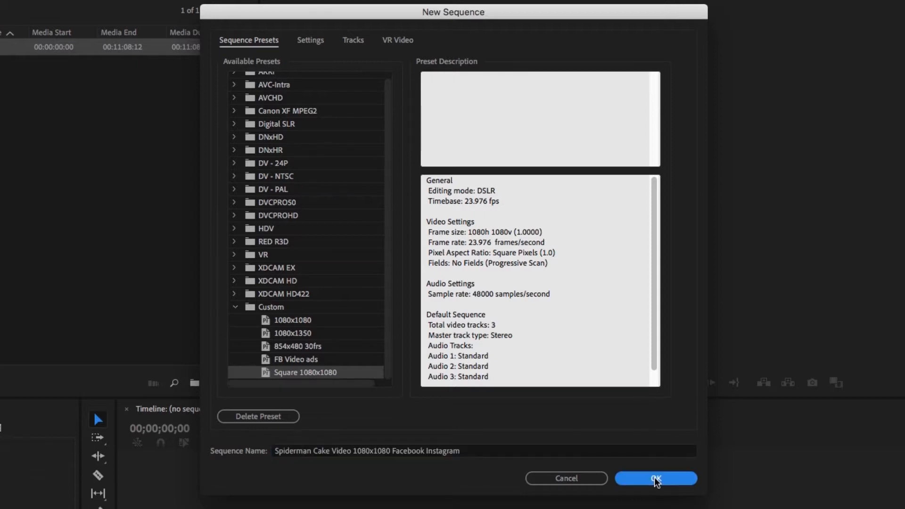
pyautogui.click(655, 478)
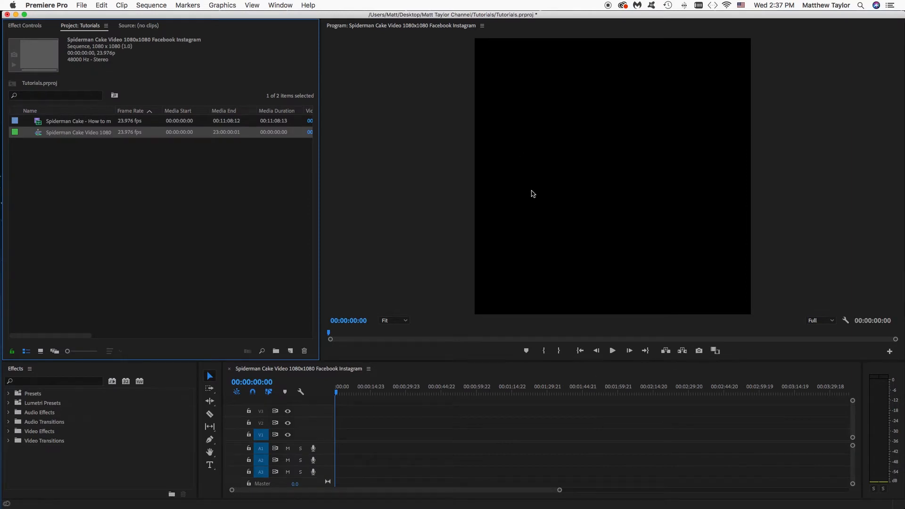
pyautogui.moveTo(608, 208)
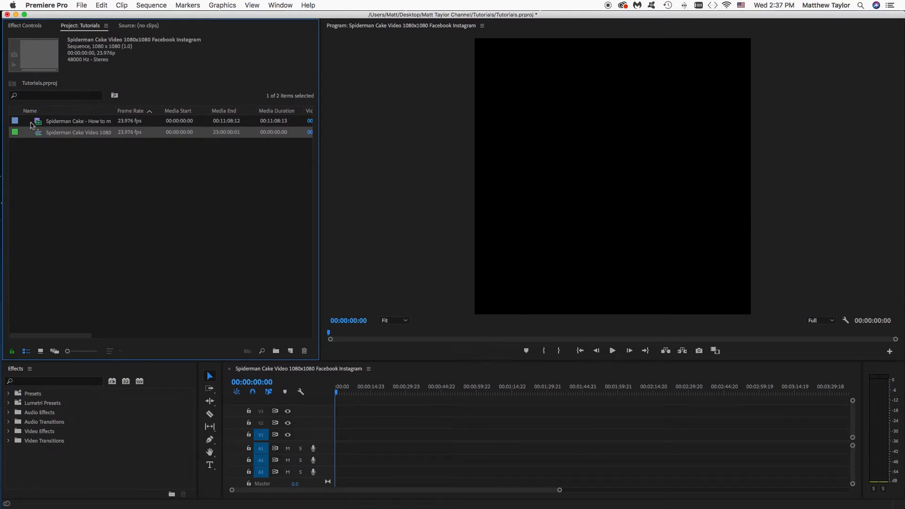
# - Add the Spiderman Cake clip to the square sequence timeline
pyautogui.click(78, 121)
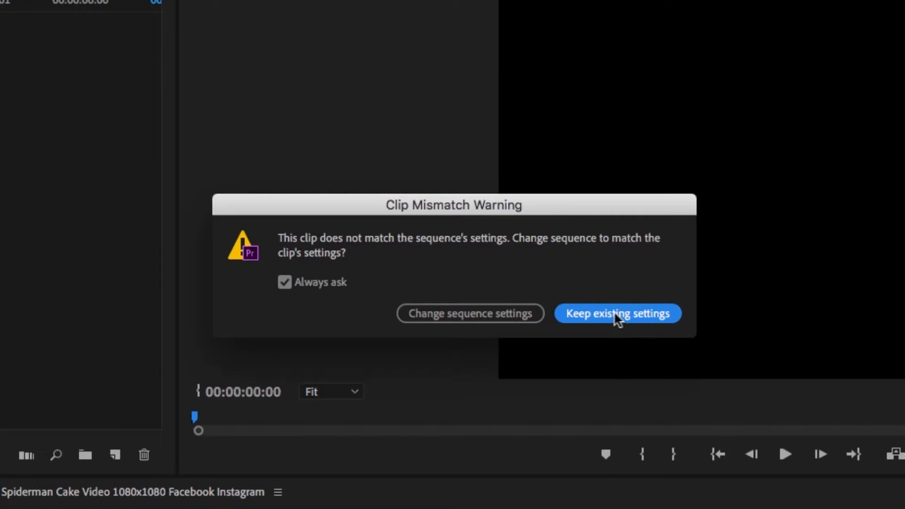
pyautogui.moveTo(486, 332)
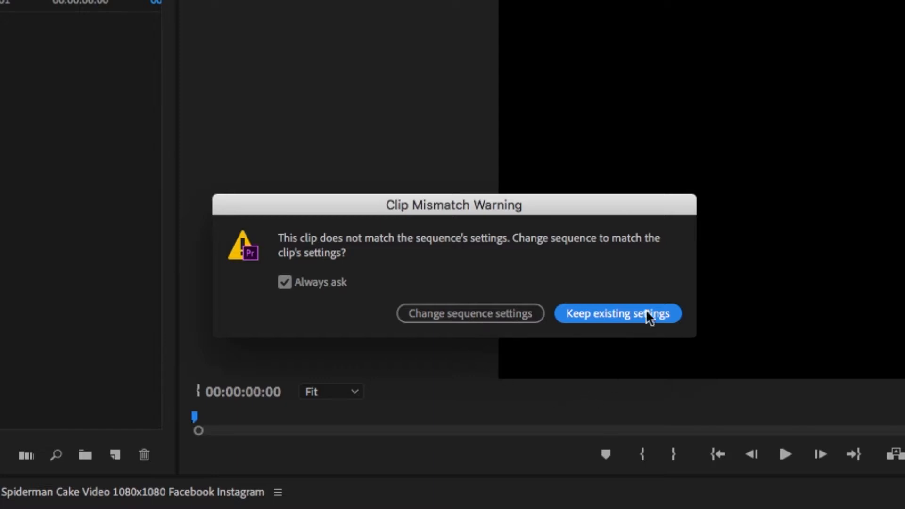
# - Keep the sequence's existing 1080x1080 settings in the clip mismatch warning
pyautogui.click(616, 313)
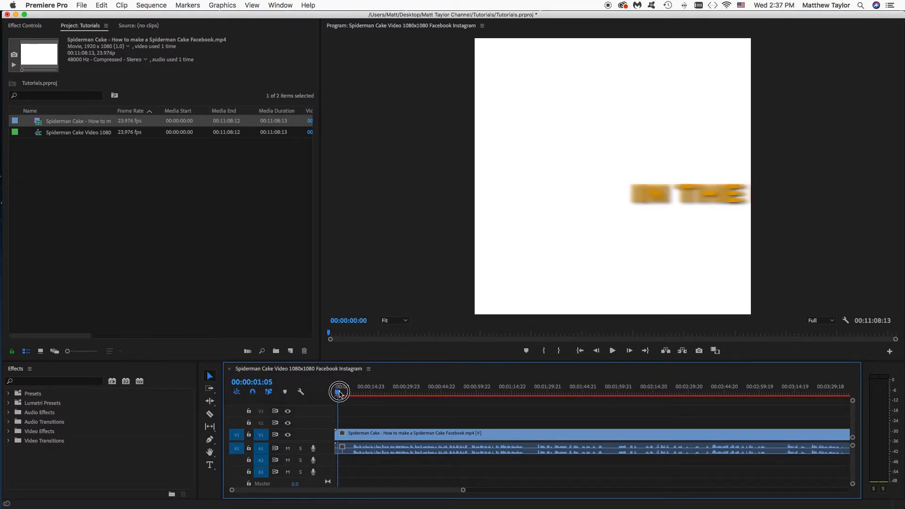
# - Preview the footage and split the cake clip at about 00:01:10:15
pyautogui.click(611, 350)
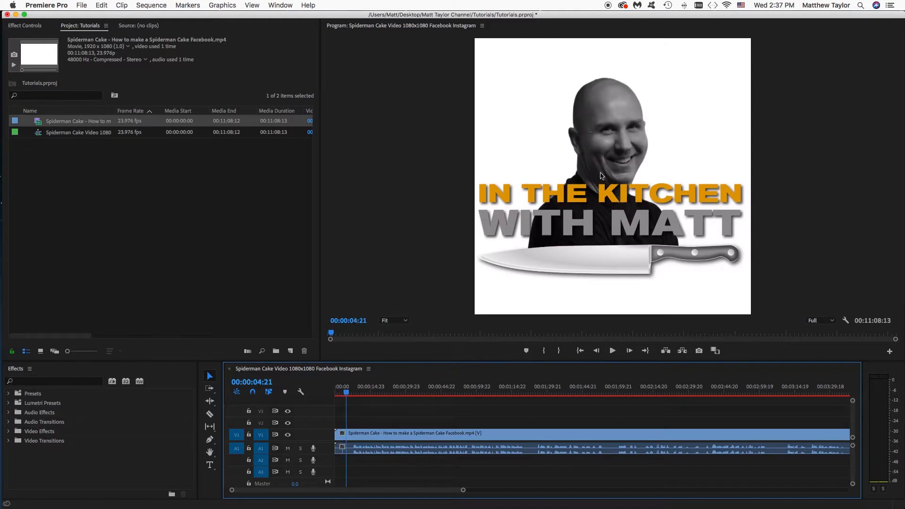
pyautogui.moveTo(574, 333)
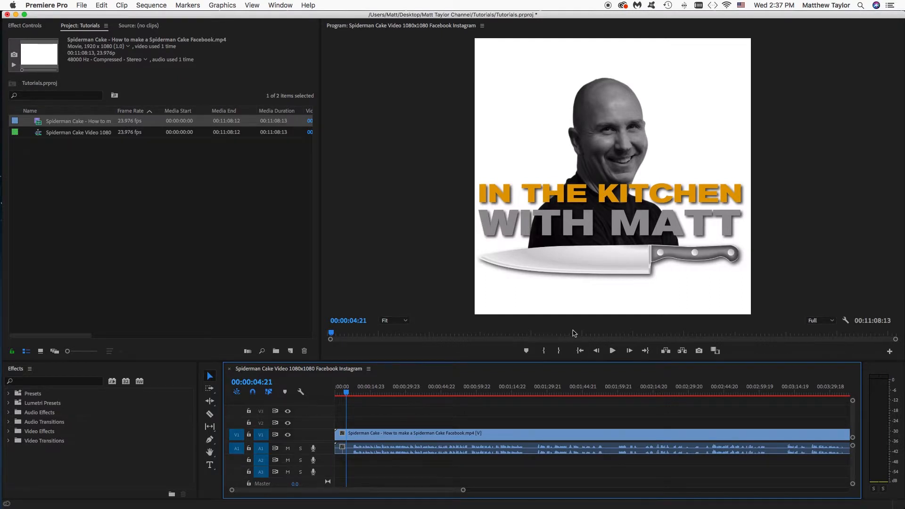
pyautogui.click(611, 350)
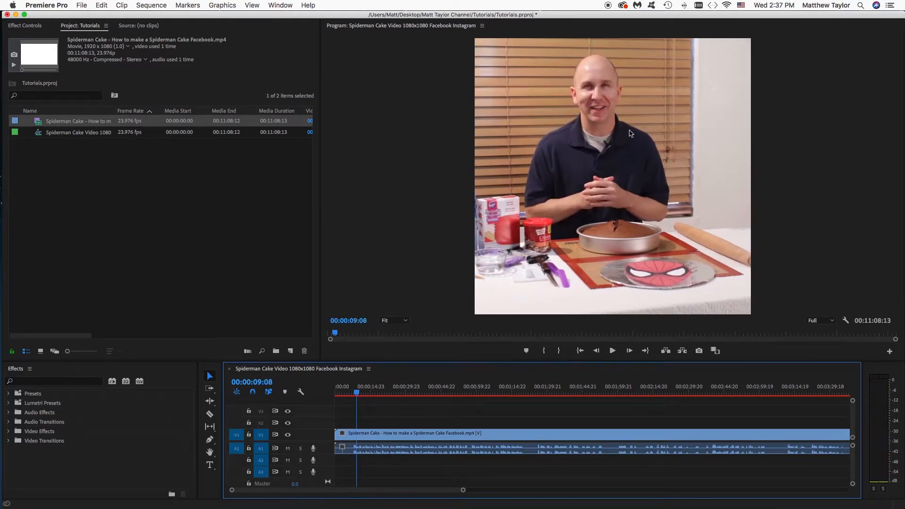
pyautogui.click(611, 350)
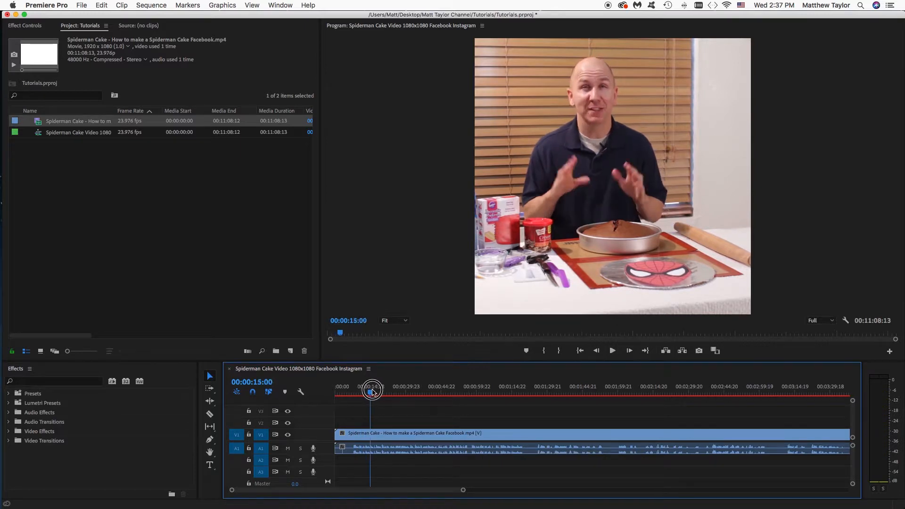
pyautogui.moveTo(372, 388); pyautogui.dragTo(391, 388)
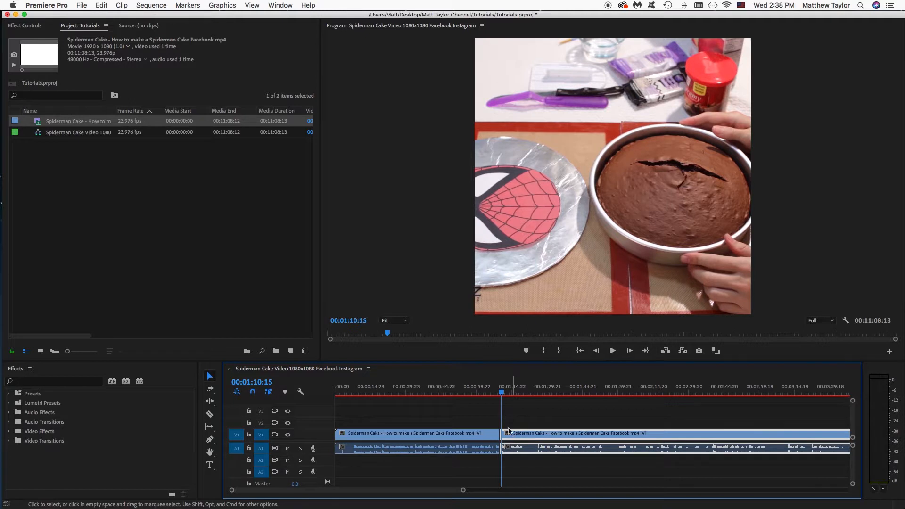
pyautogui.click(24, 25)
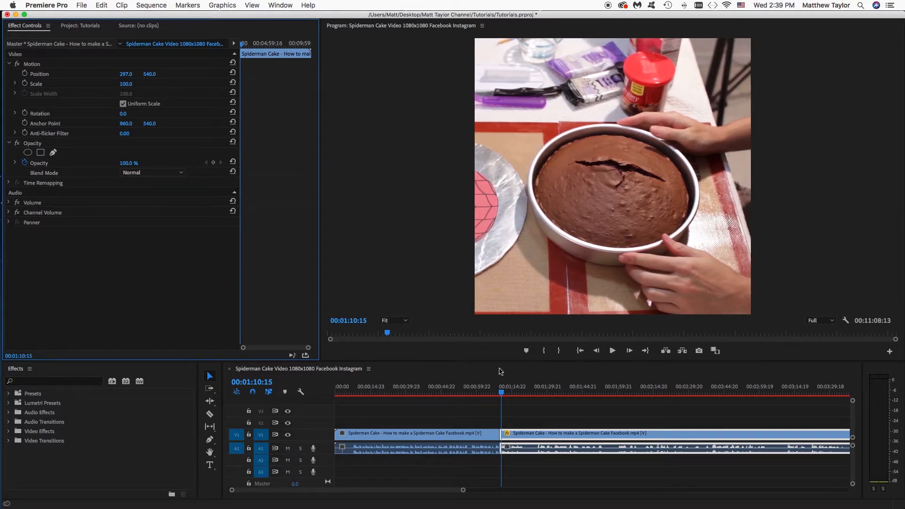
pyautogui.click(611, 350)
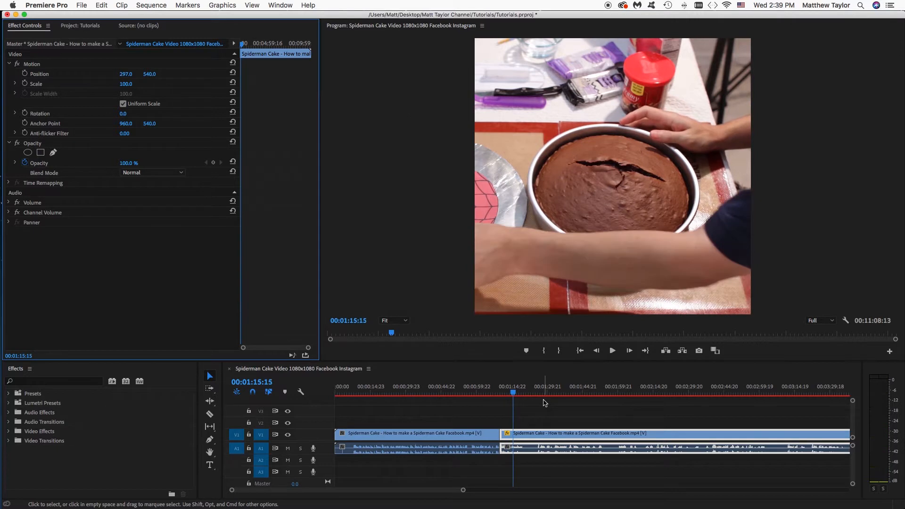
pyautogui.click(628, 350)
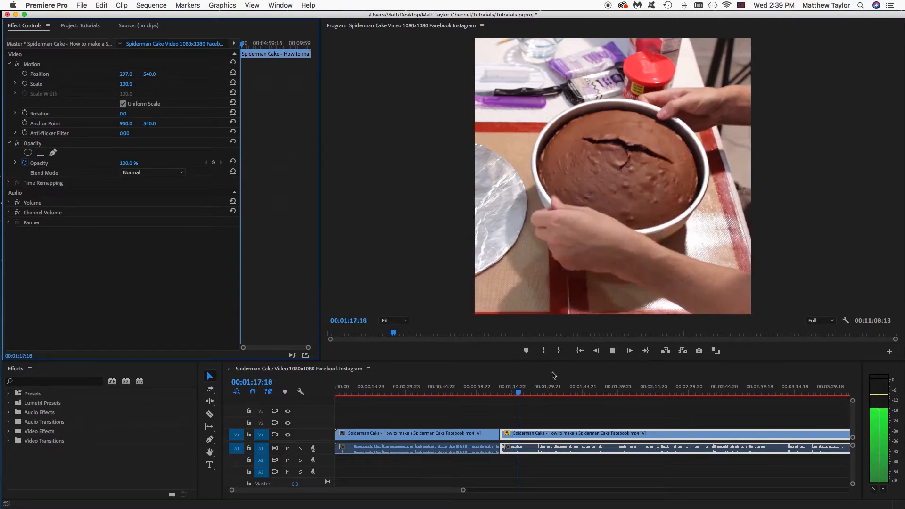
pyautogui.click(628, 350)
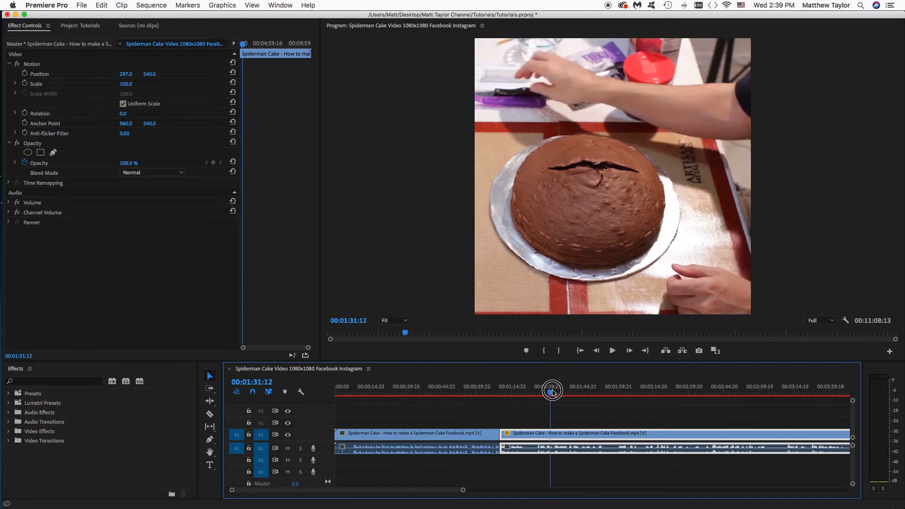
pyautogui.moveTo(550, 389); pyautogui.dragTo(617, 388)
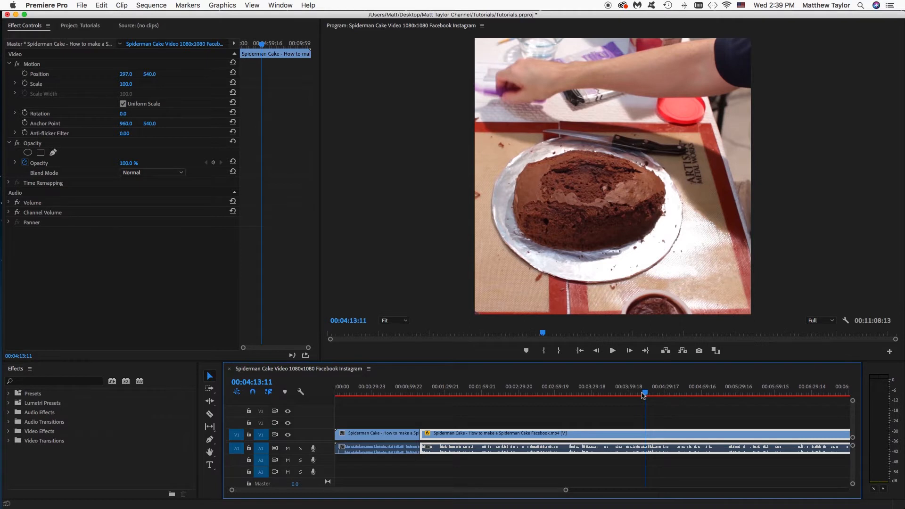
pyautogui.moveTo(643, 395); pyautogui.dragTo(649, 396)
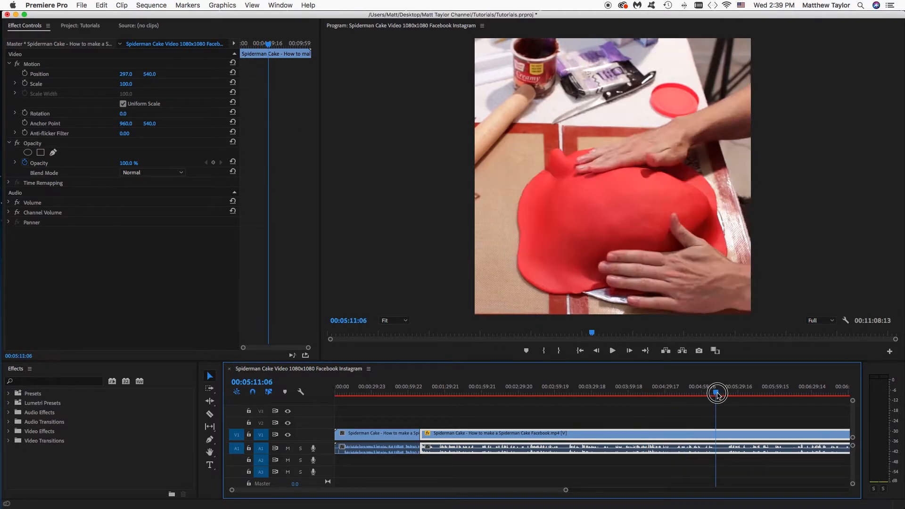
pyautogui.moveTo(717, 394); pyautogui.dragTo(772, 388)
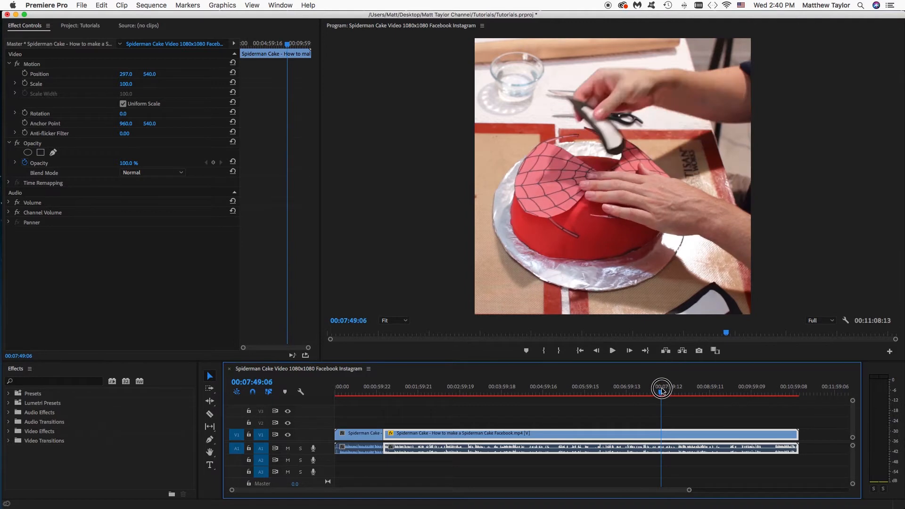
pyautogui.moveTo(662, 391); pyautogui.dragTo(725, 391)
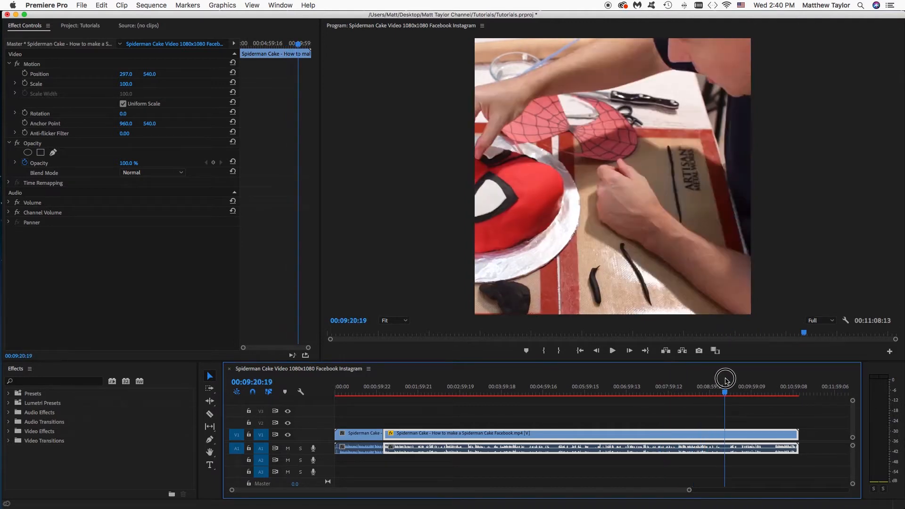
pyautogui.moveTo(726, 380); pyautogui.dragTo(718, 380)
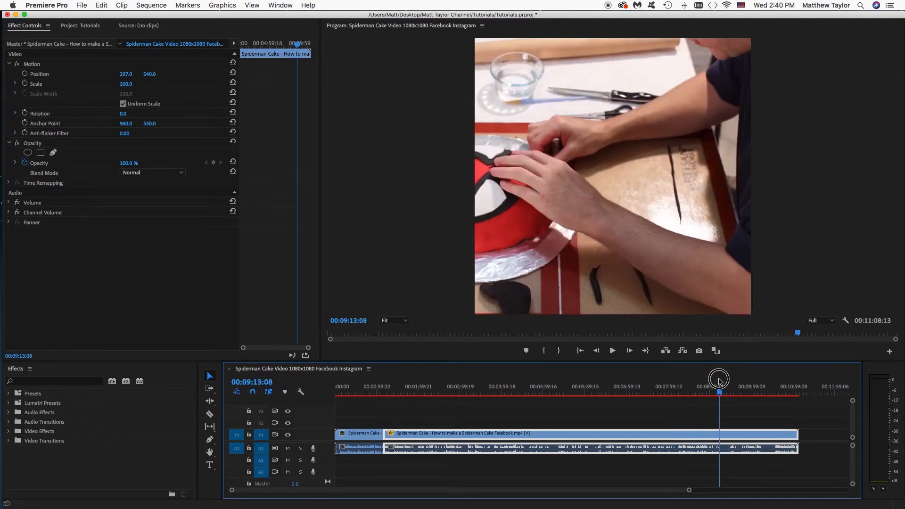
pyautogui.moveTo(718, 380); pyautogui.dragTo(706, 380)
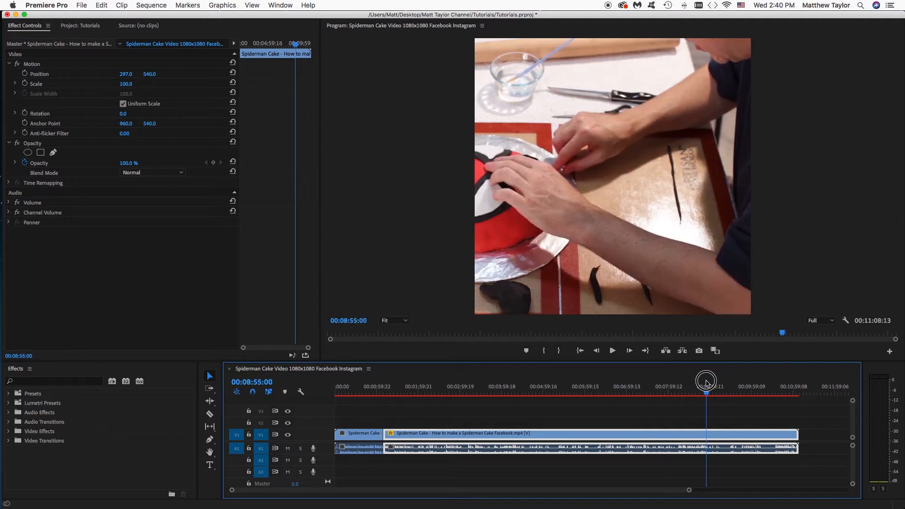
pyautogui.moveTo(707, 382); pyautogui.dragTo(699, 382)
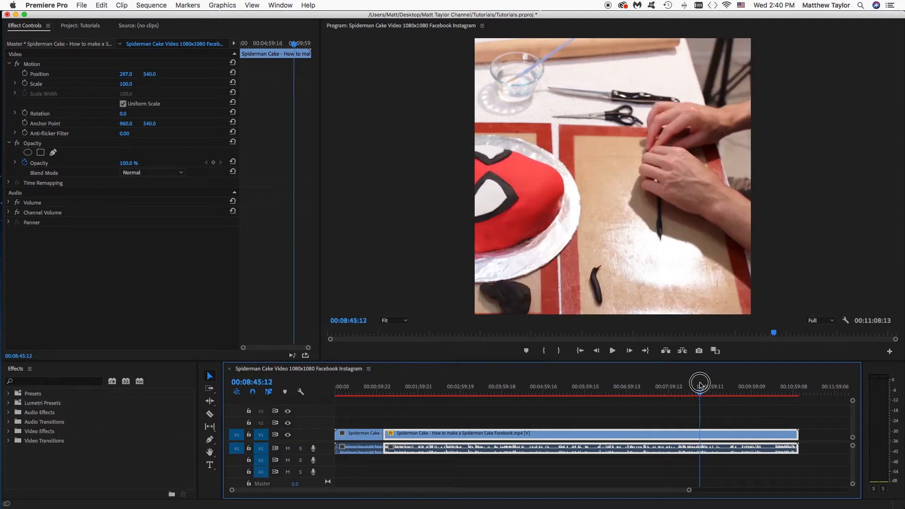
pyautogui.moveTo(699, 384); pyautogui.dragTo(699, 392)
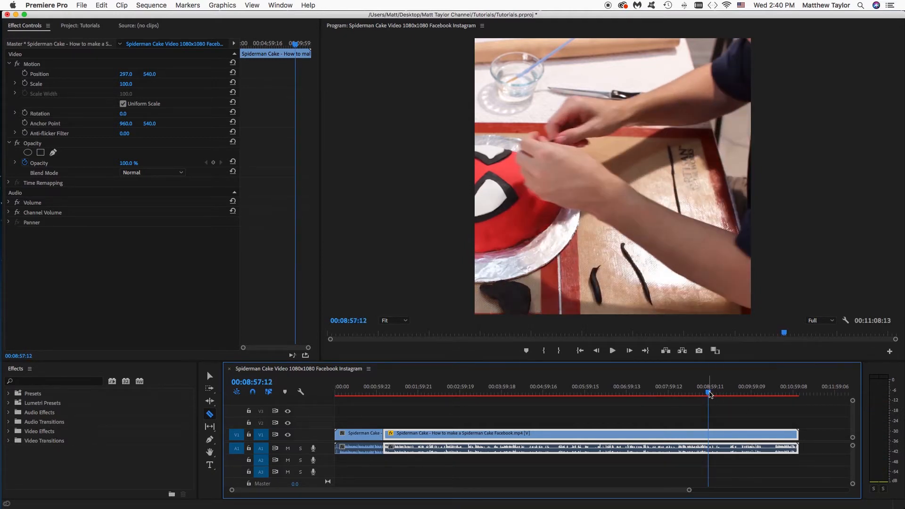
# - Split the cake clip at 00:08:57 and centre the later piece at position 817, 540
pyautogui.click(708, 434)
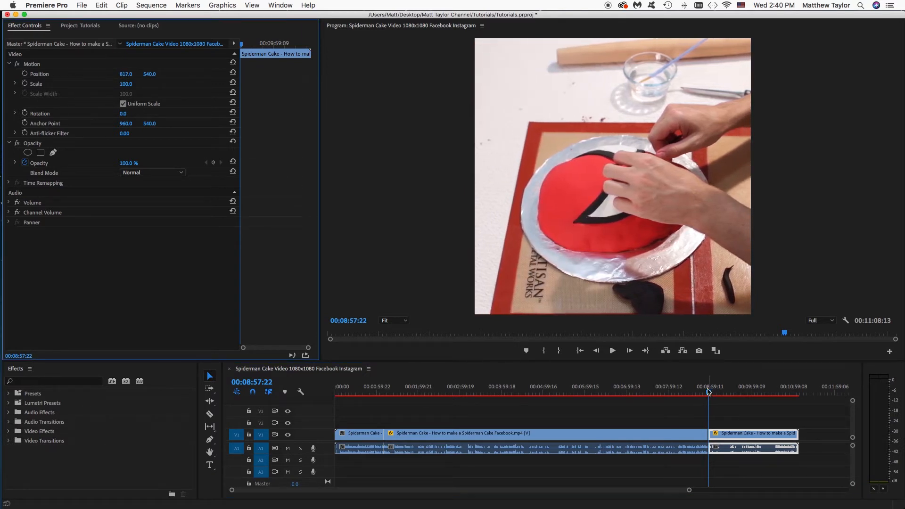
pyautogui.click(611, 350)
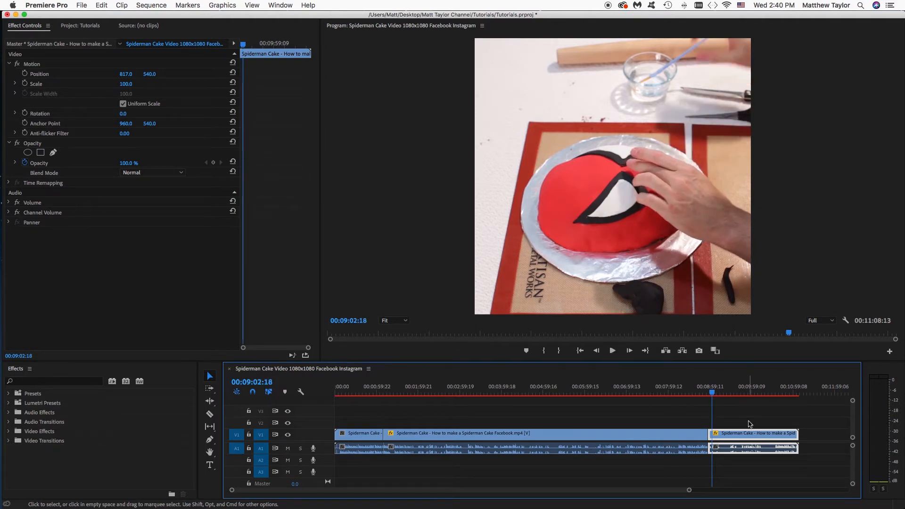
pyautogui.moveTo(758, 417)
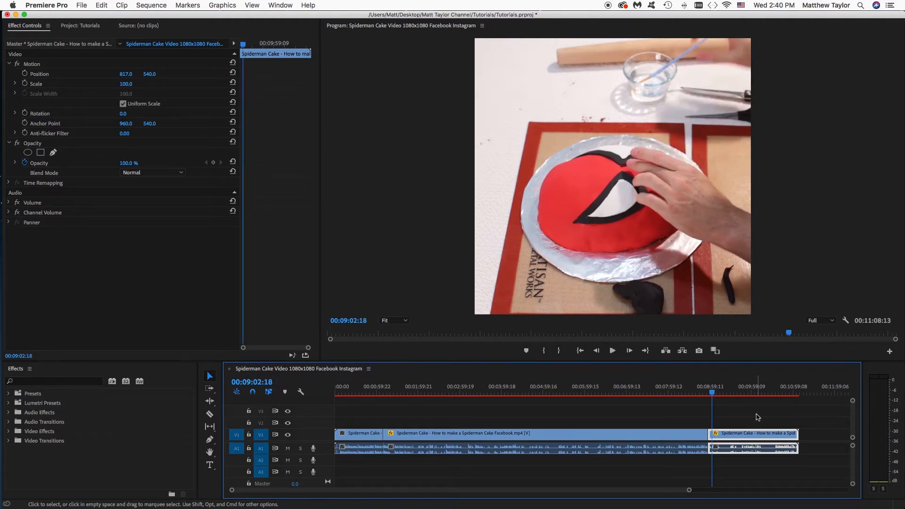
pyautogui.click(611, 350)
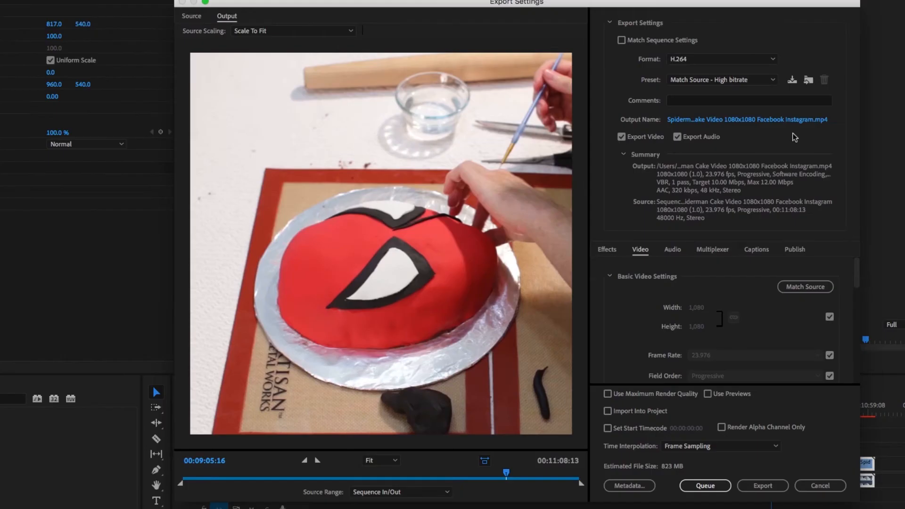
pyautogui.moveTo(655, 182)
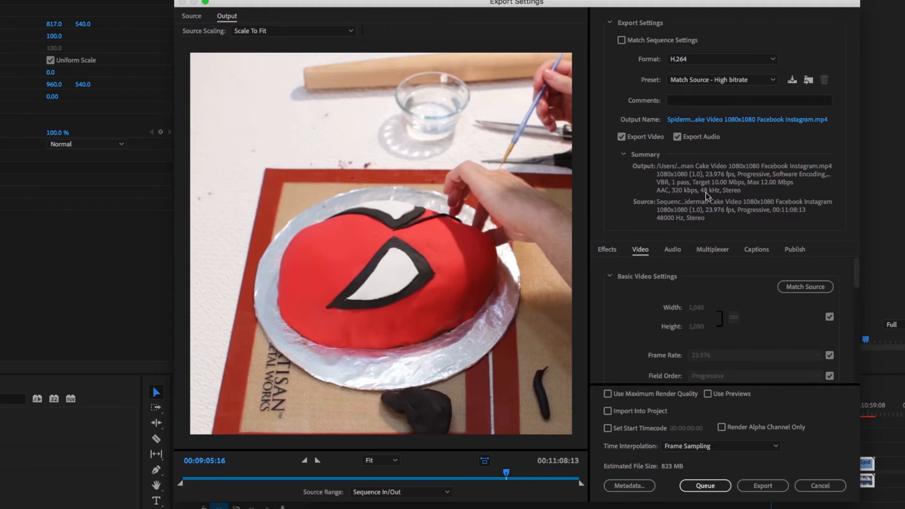
pyautogui.moveTo(779, 332)
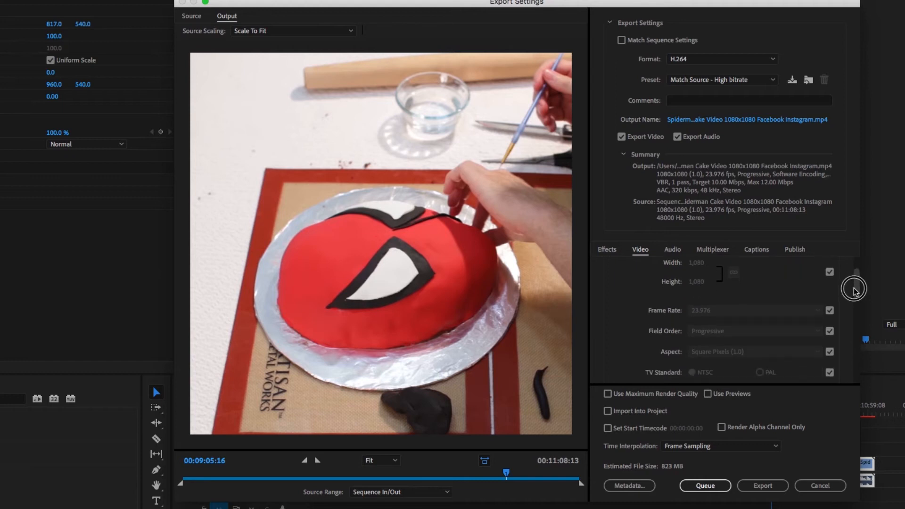
# - Export the sequence as H.264 MP4 with 6 Mbps target bitrate after checking audio settings
pyautogui.scroll(-3)
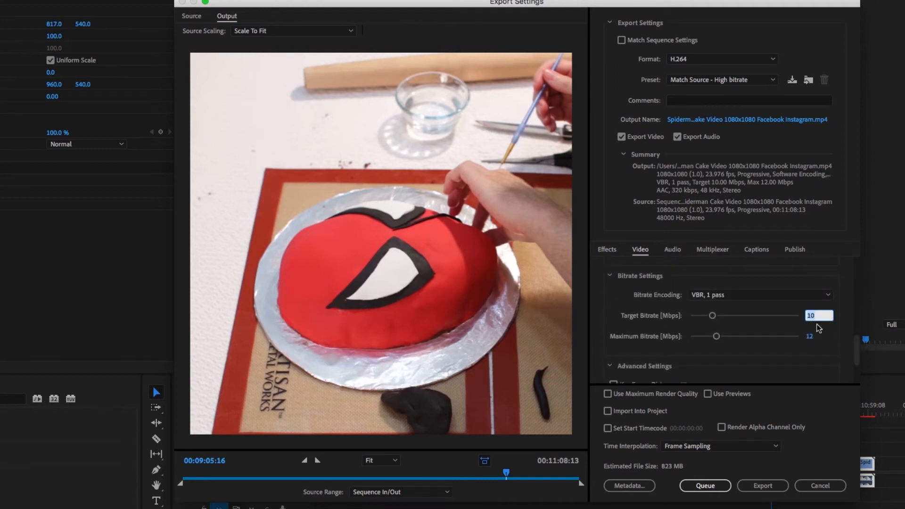
pyautogui.write('6')
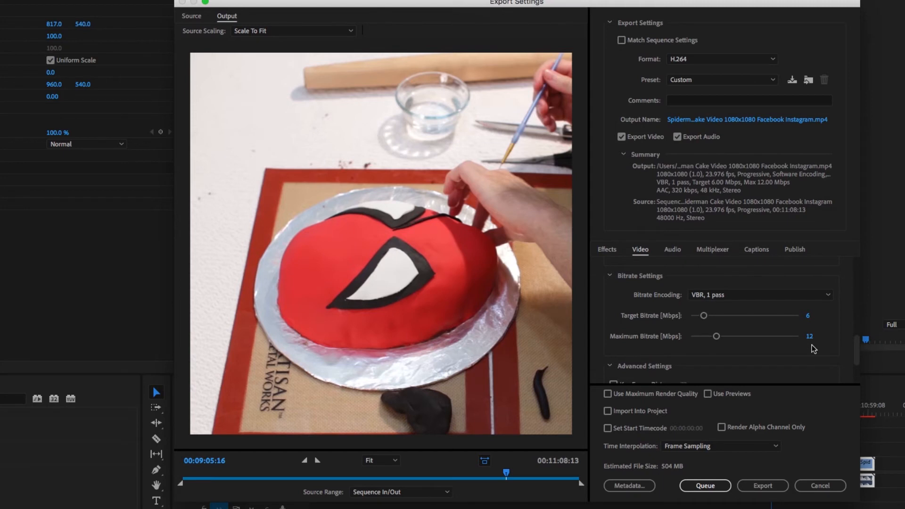
pyautogui.scroll(-3)
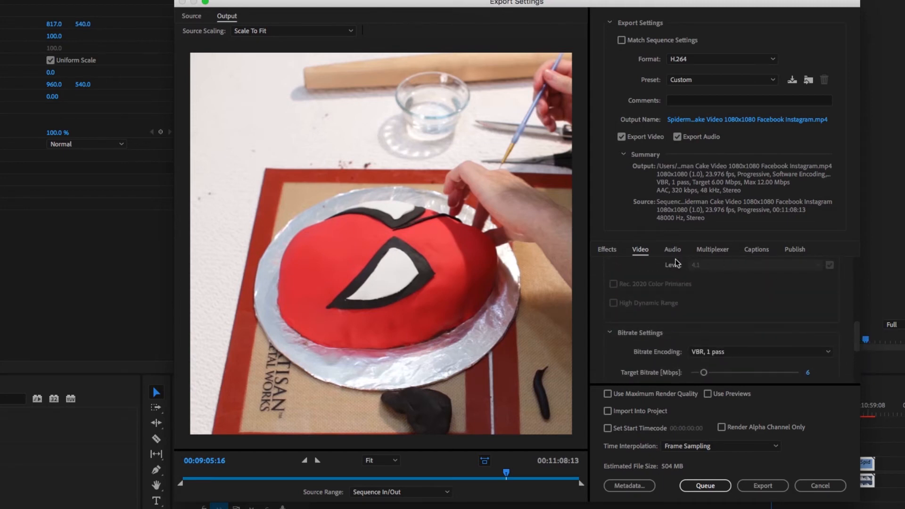
pyautogui.click(672, 249)
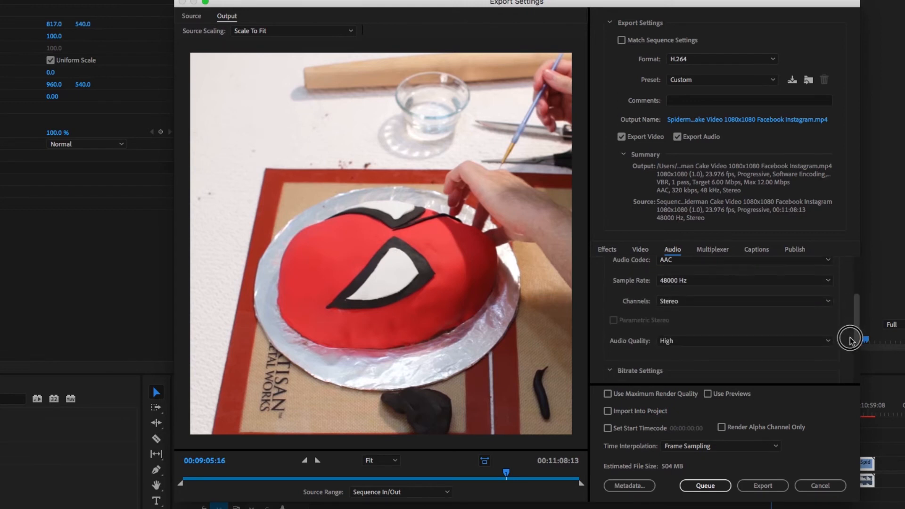
pyautogui.scroll(-3)
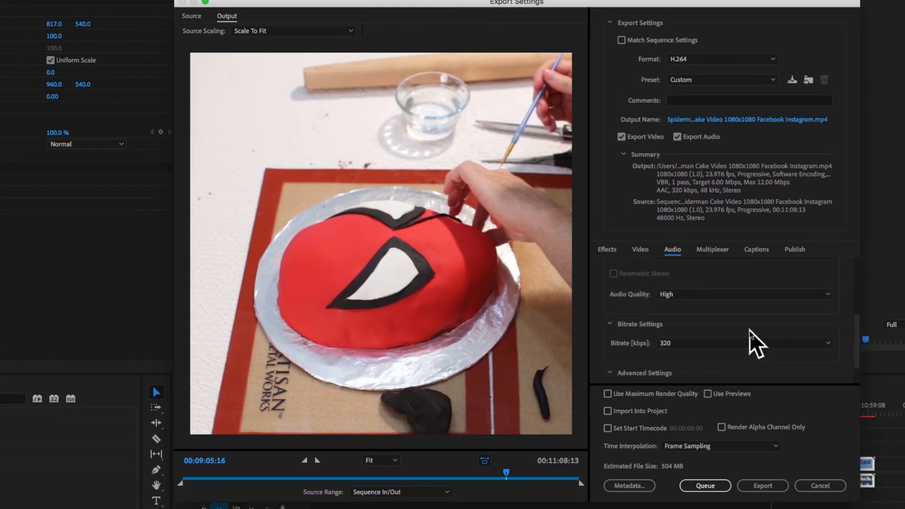
pyautogui.click(640, 249)
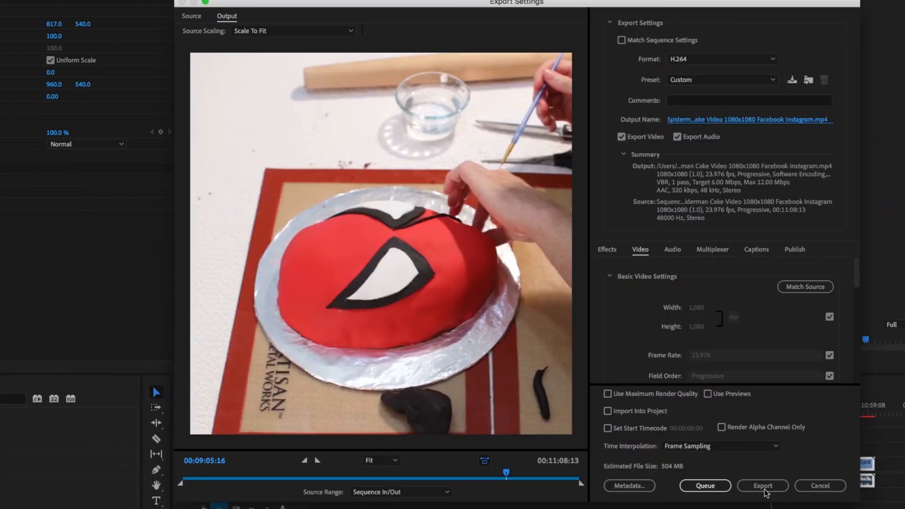
pyautogui.click(762, 486)
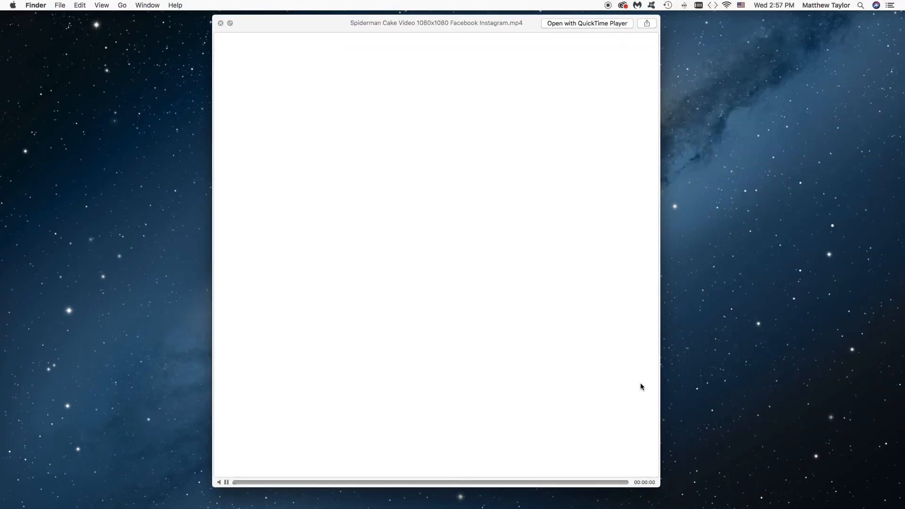
# - Play the exported Spiderman Cake Video MP4 in Finder's Quick Look preview
pyautogui.click(225, 482)
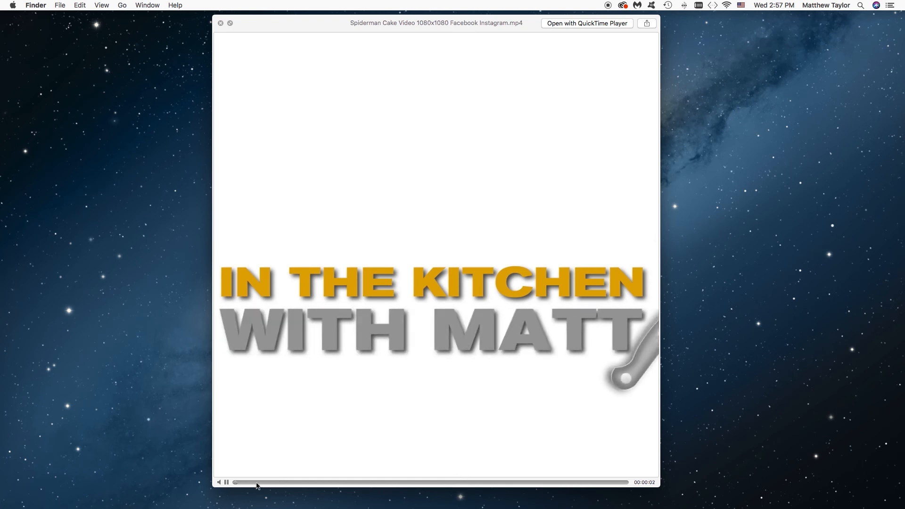